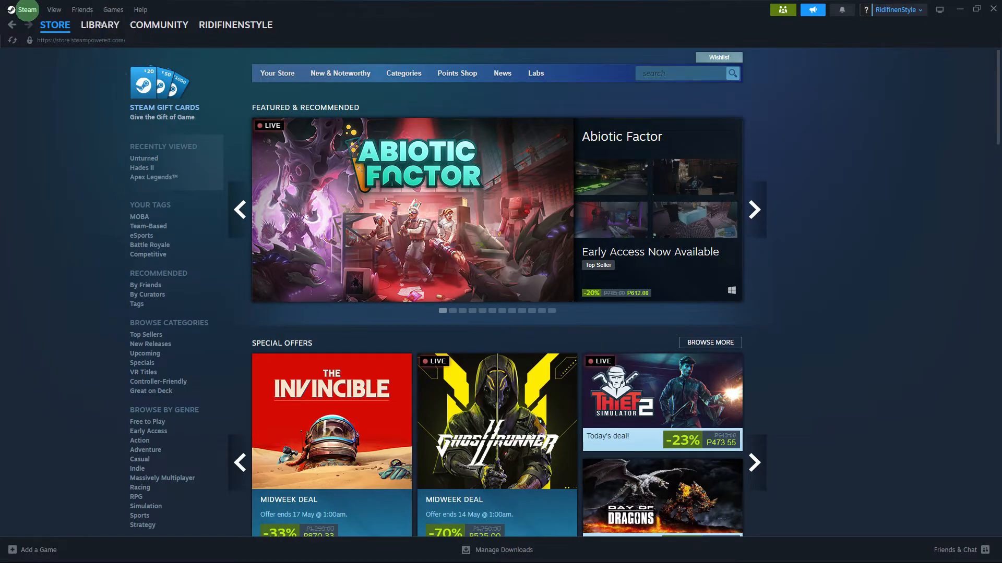
Switch Steam to the game library to reach Counter-Strike 2.
left_click(99, 25)
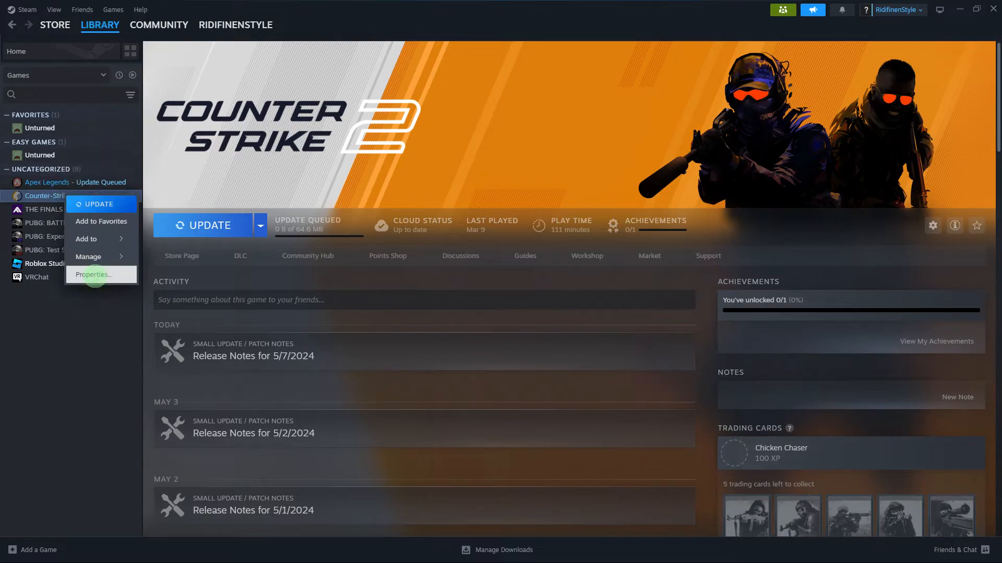
Back up Counter-Strike 2's game files into the Counter-Strike Global Offensive folder.
left_click(92, 275)
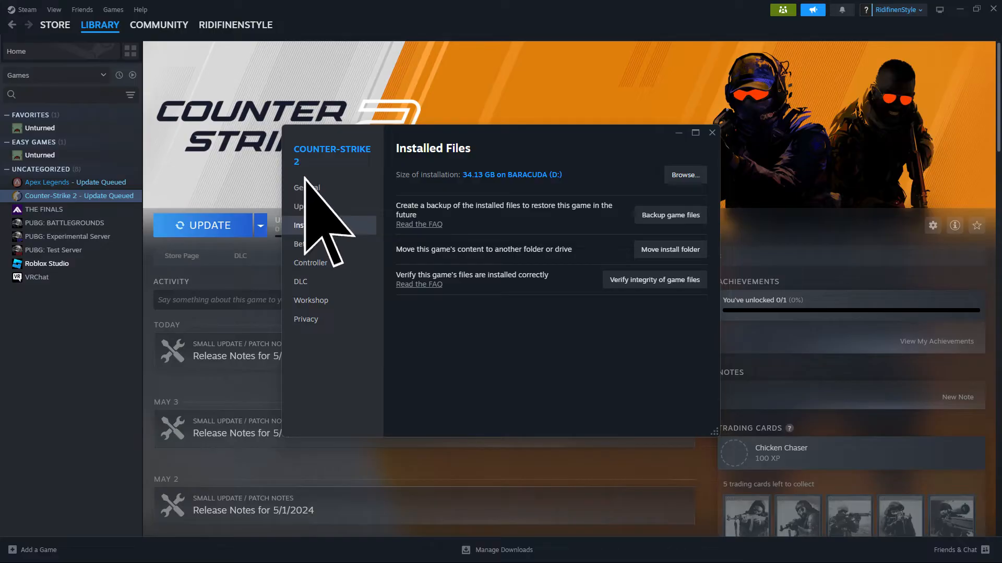
mouse_move(664, 217)
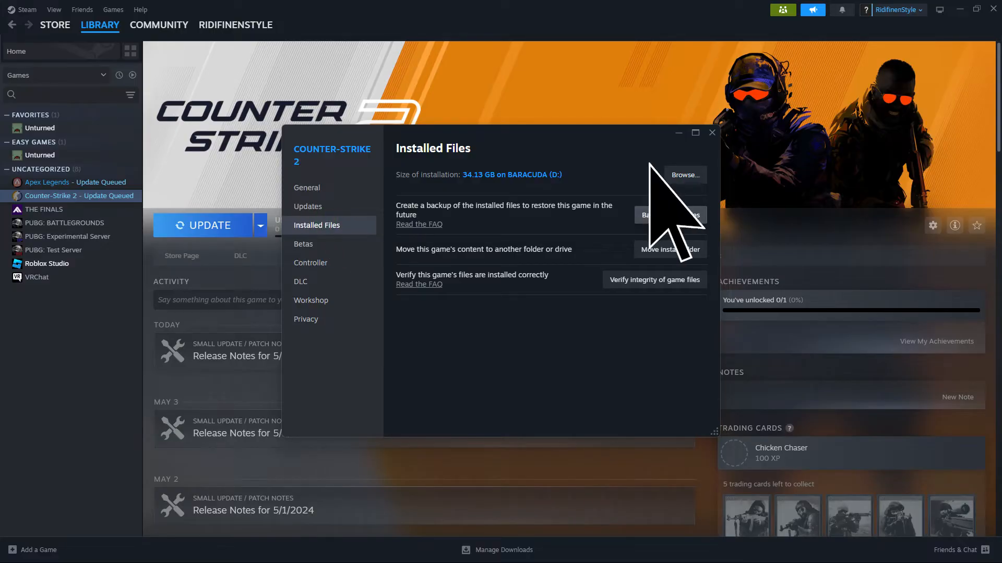
left_click(654, 215)
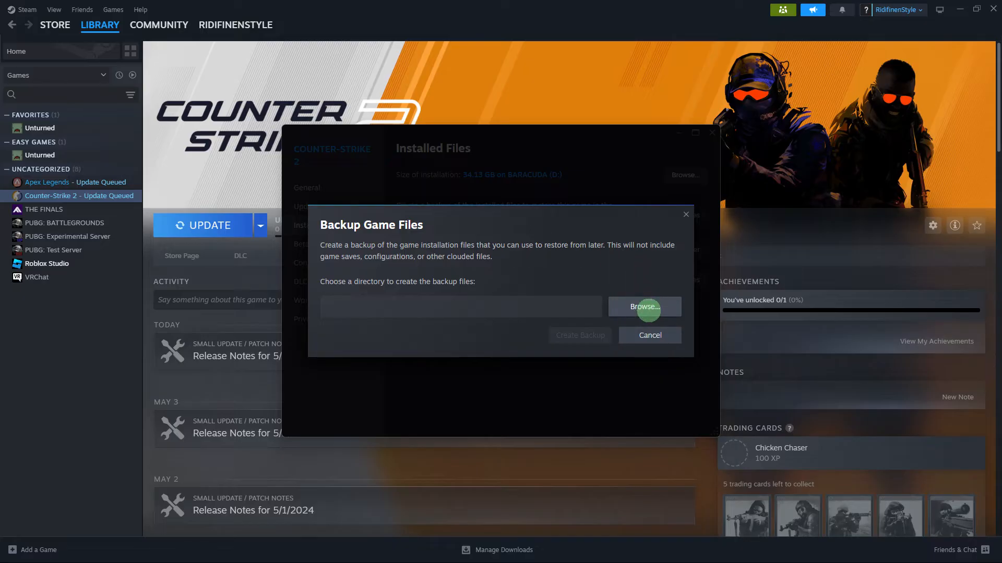
left_click(644, 307)
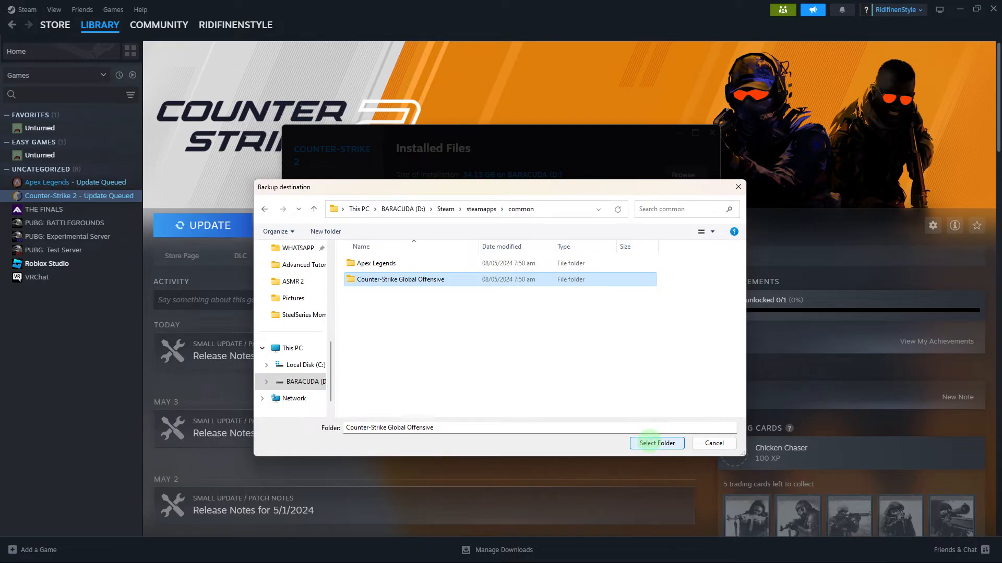
left_click(657, 443)
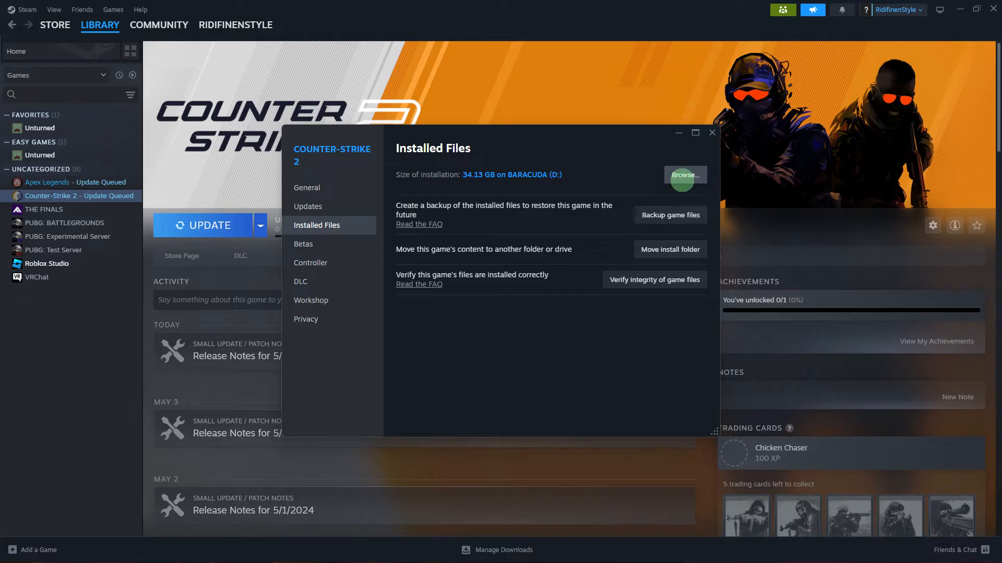
Browse Counter-Strike 2's installed files in File Explorer and select the game folder.
left_click(684, 176)
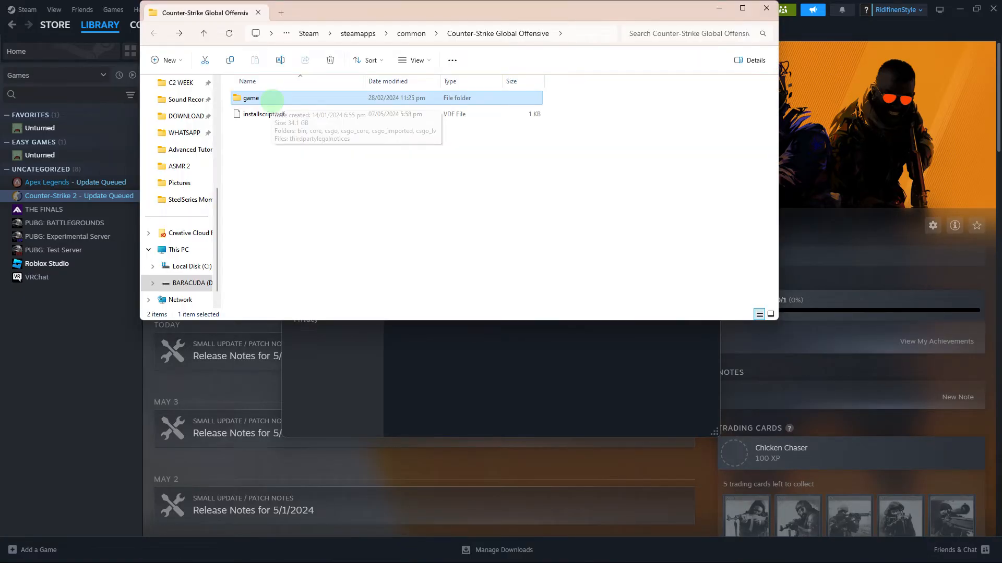
left_click(26, 9)
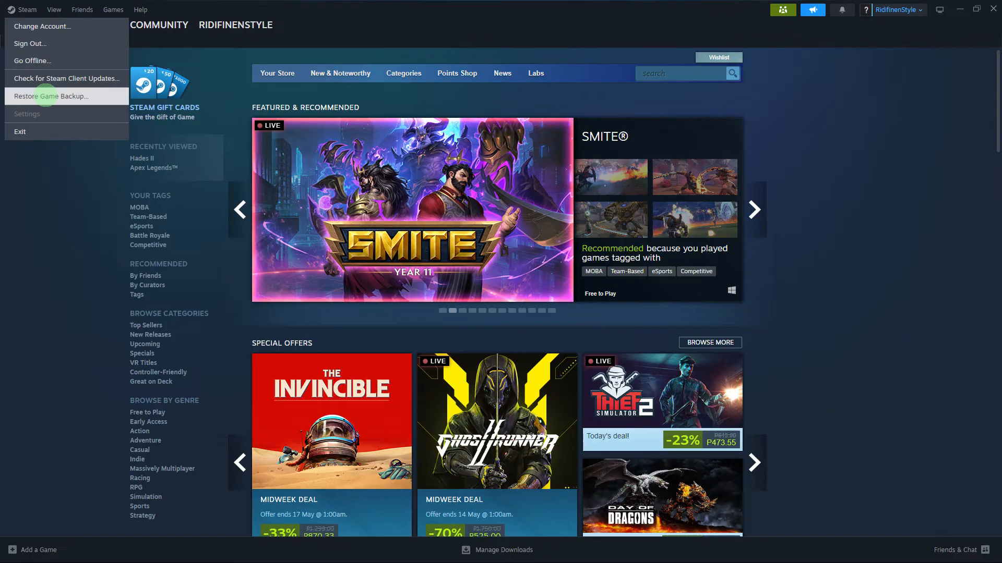
Open Restore Game Backup and pick the game folder as the backup source.
left_click(46, 97)
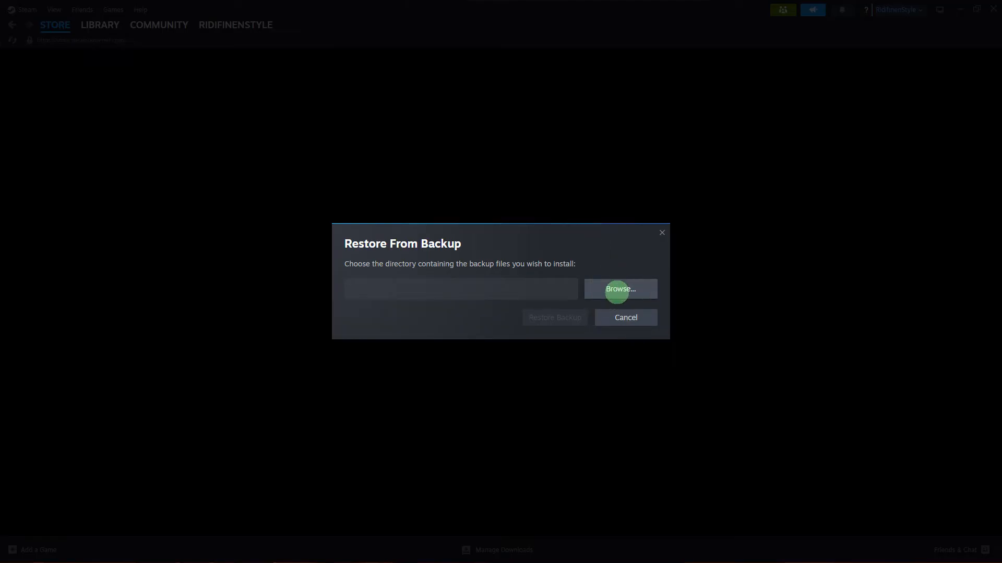
left_click(620, 289)
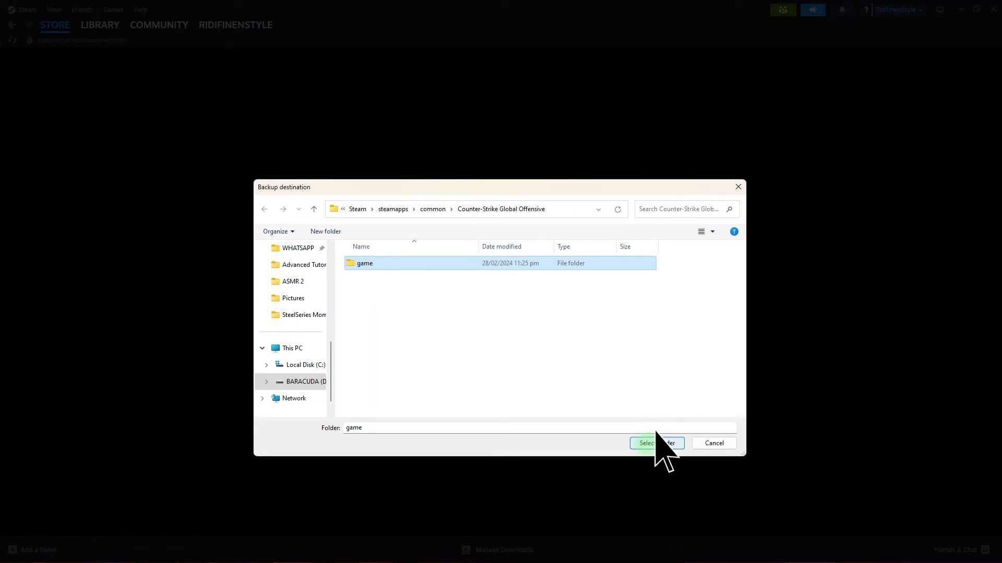
left_click(657, 442)
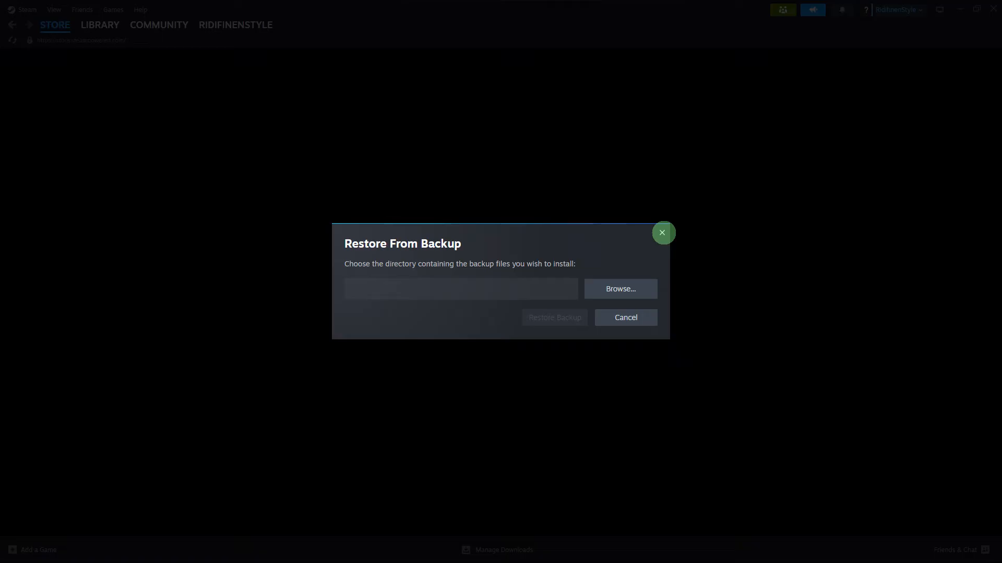
mouse_move(661, 236)
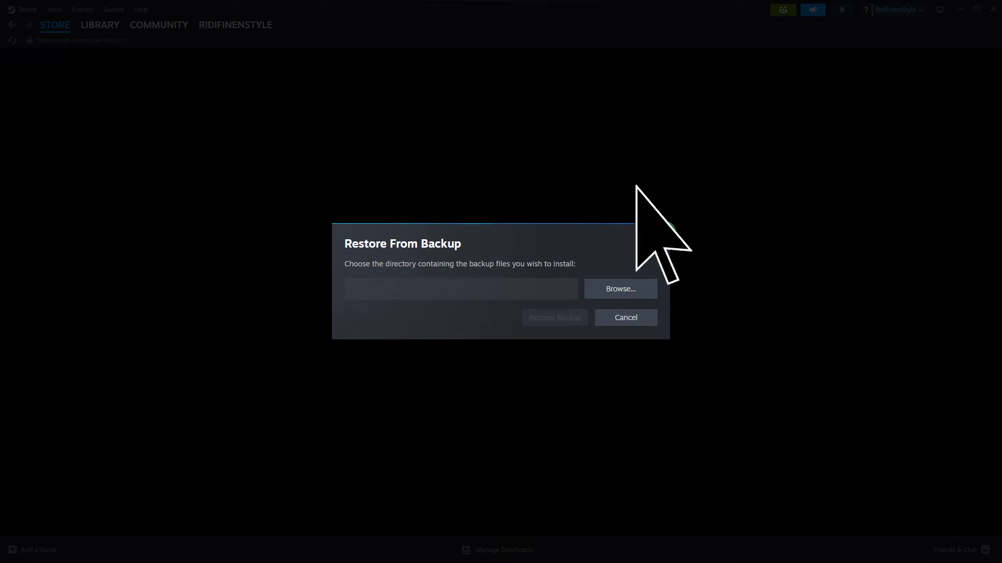
Close the restore dialog and move Counter-Strike 2's install to Local Drive (C:).
left_click(625, 318)
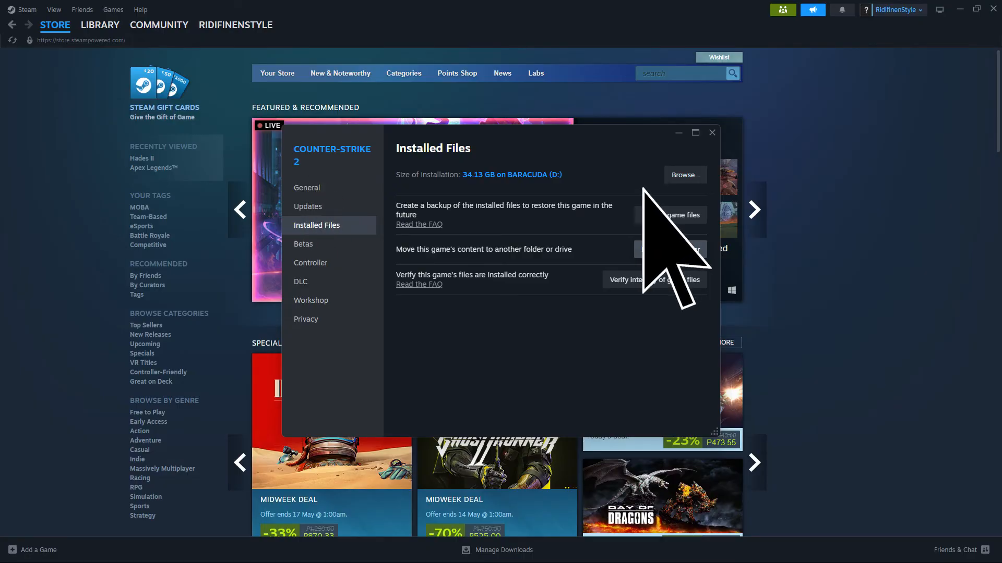
left_click(668, 249)
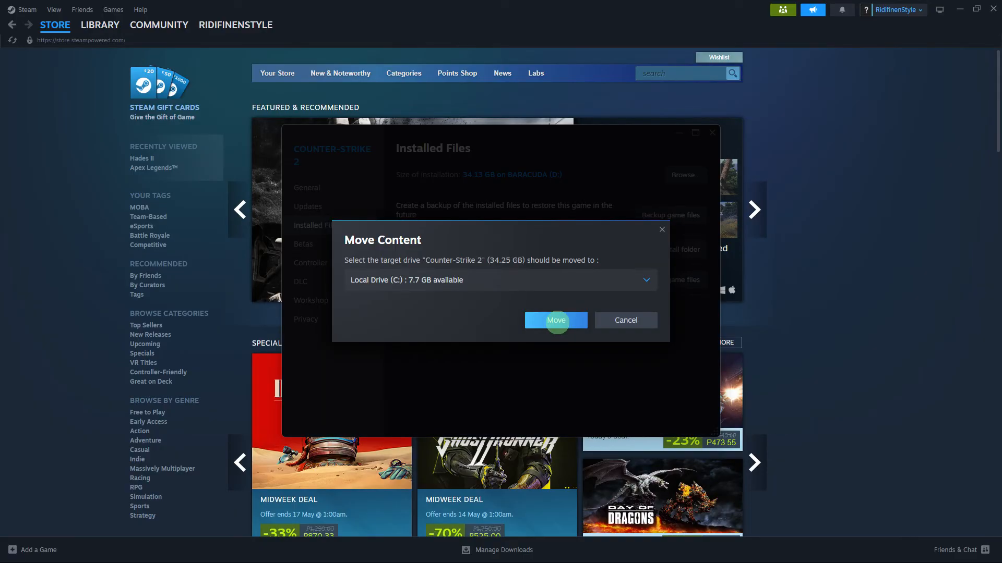
mouse_move(451, 281)
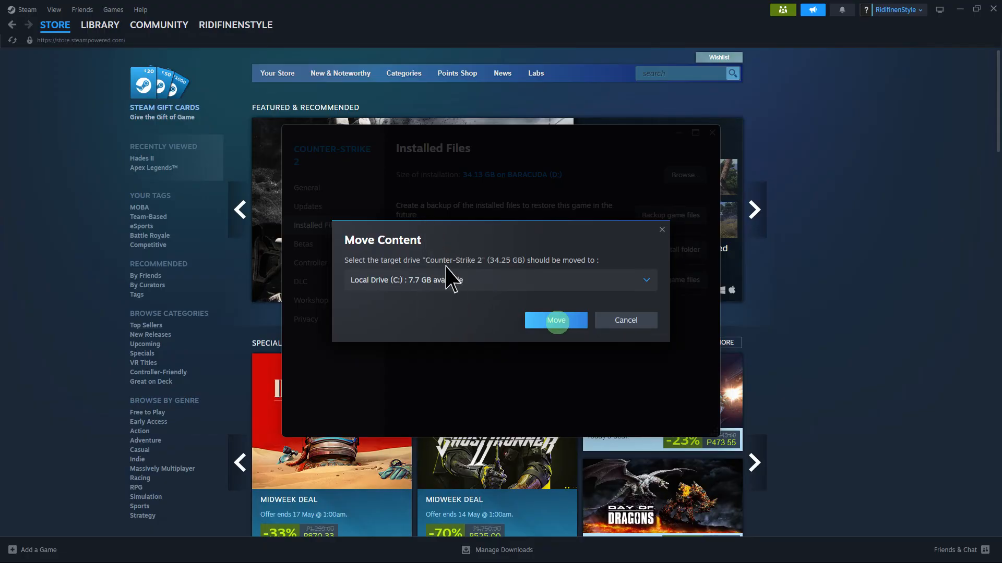